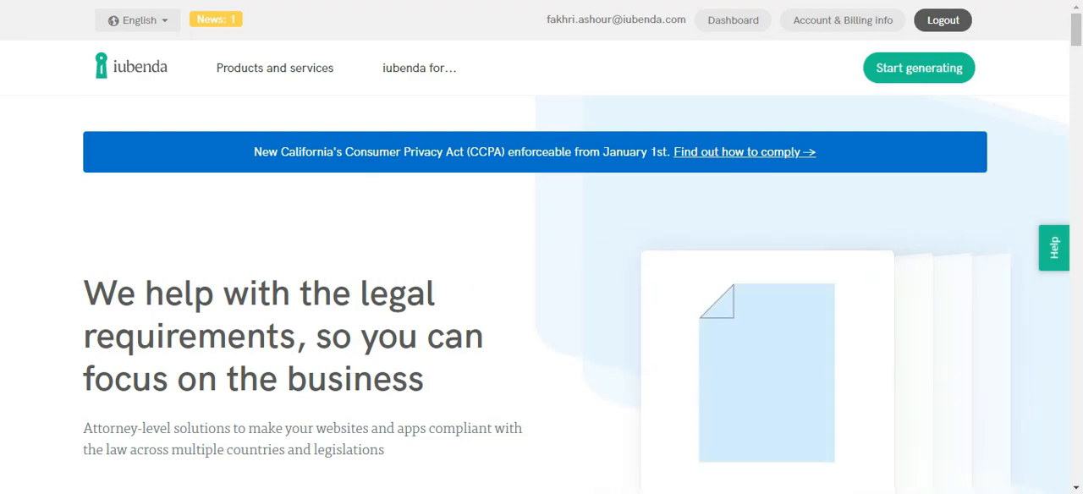
- Start generating documents for the website myshopifystore.com in English
{"action": "left_click", "coordinate": [918, 68]}
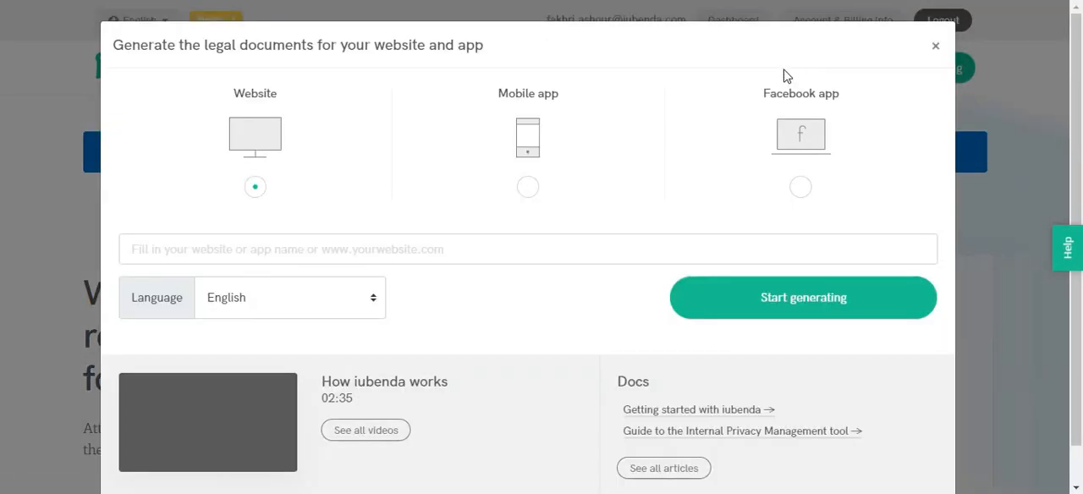
{"action": "type", "text": "myshopifystore.com"}
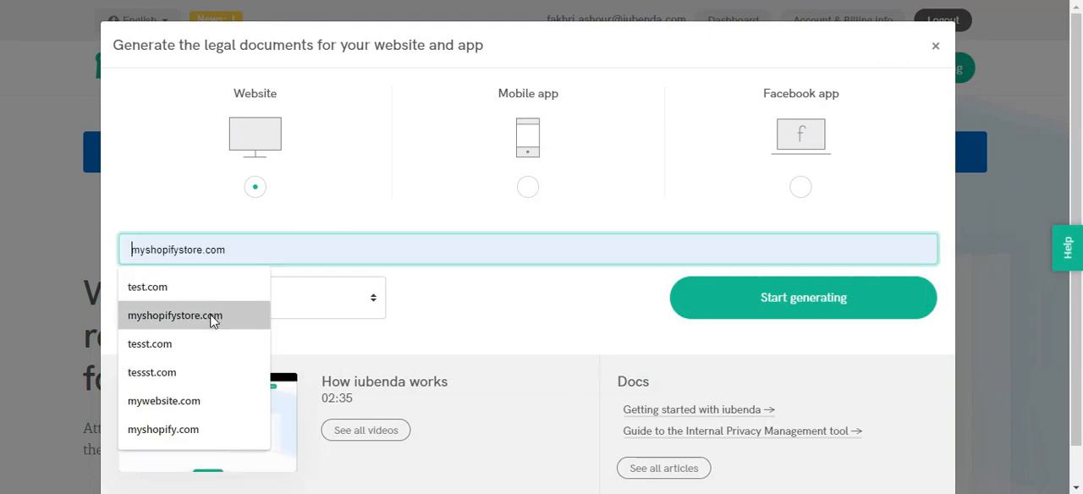
{"action": "left_click", "coordinate": [802, 298]}
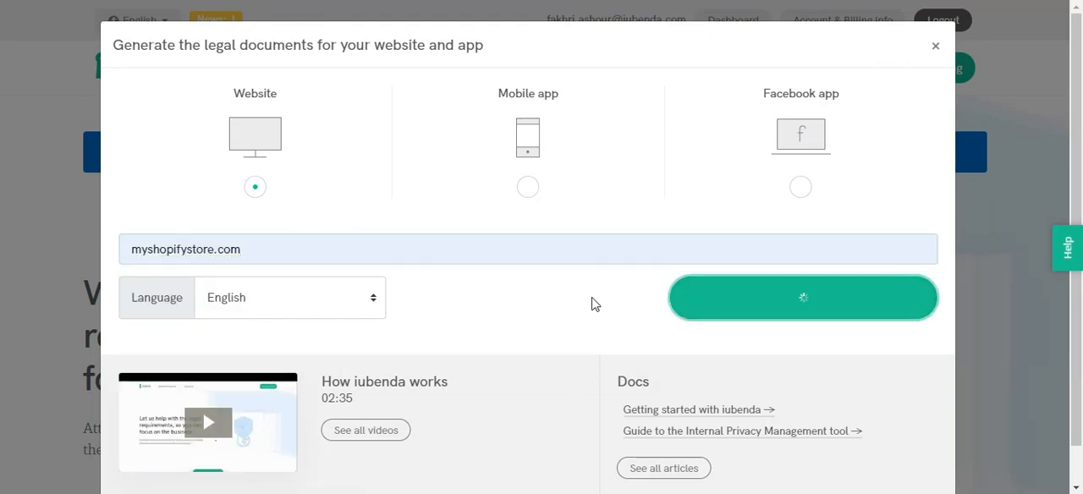
{"action": "left_click", "coordinate": [802, 298]}
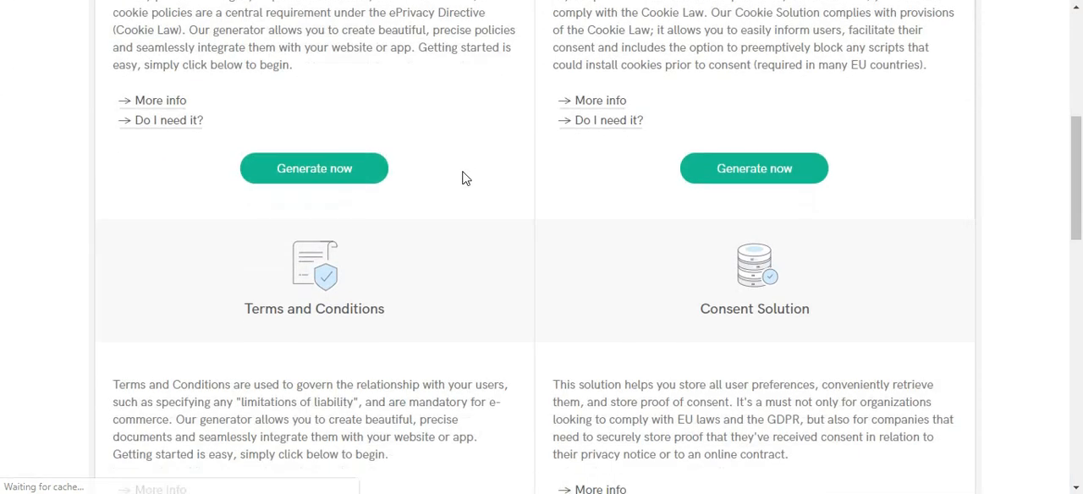
- Generate the Terms and Conditions for myshopifystore.com and bring up its clause list
{"action": "scroll", "scroll_direction": "down", "scroll_amount": 3}
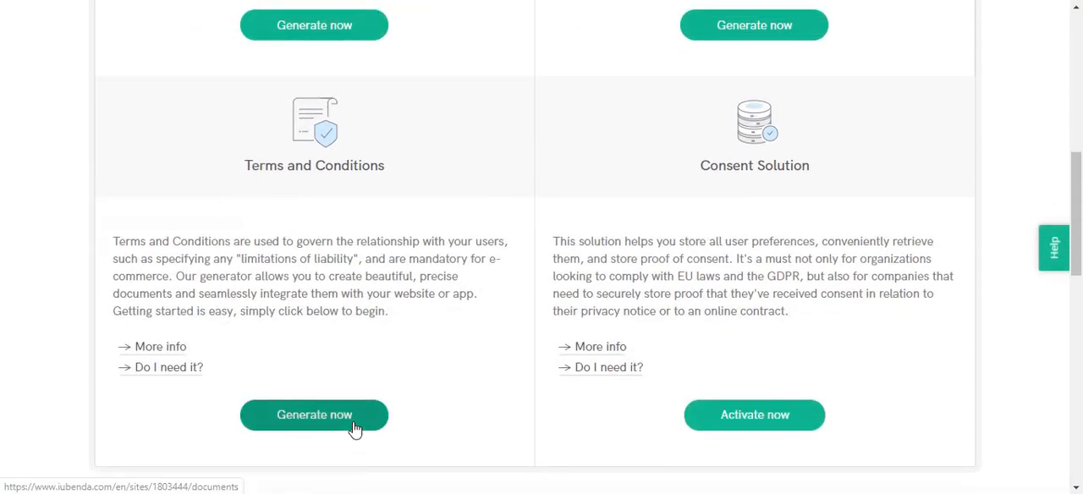
{"action": "left_click", "coordinate": [314, 414]}
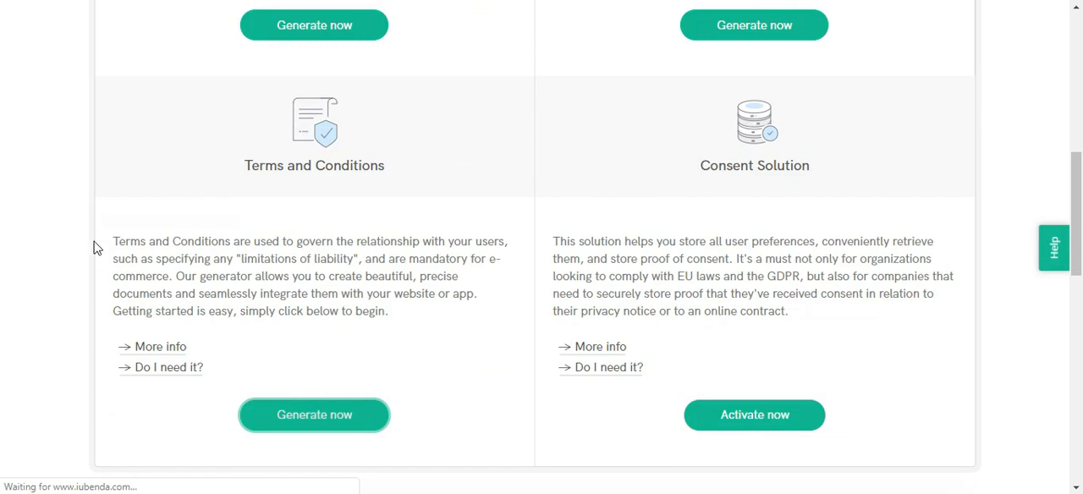
{"action": "left_click", "coordinate": [315, 415]}
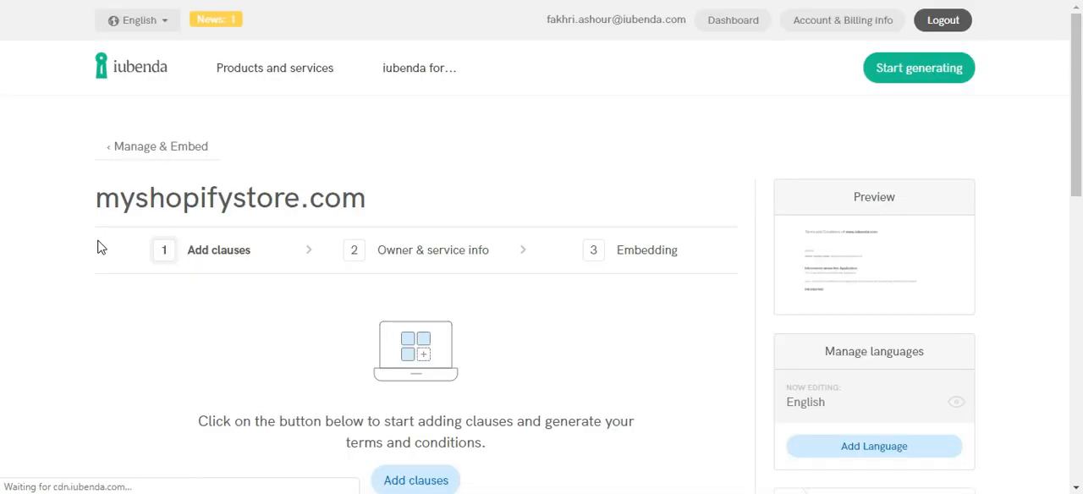
{"action": "scroll", "scroll_direction": "down", "scroll_amount": 3}
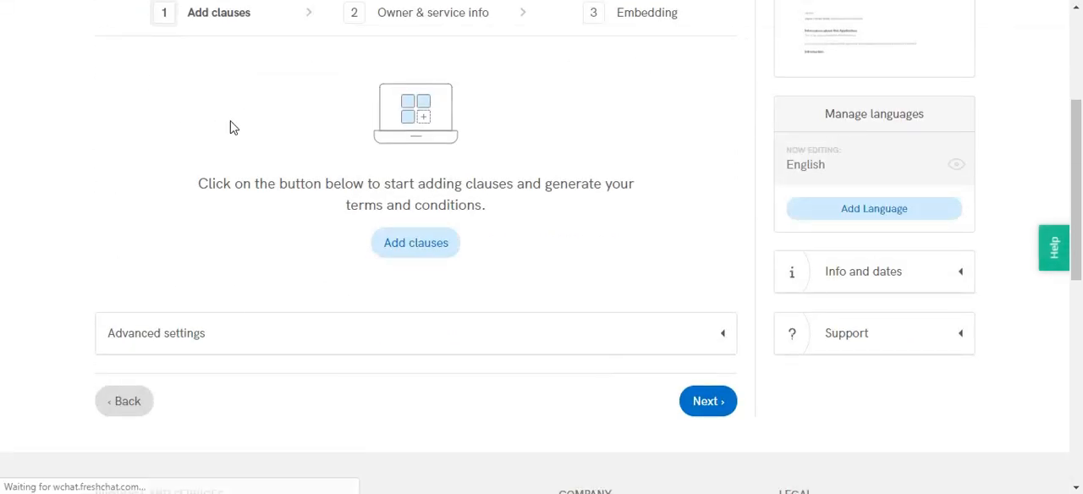
{"action": "left_click", "coordinate": [415, 243]}
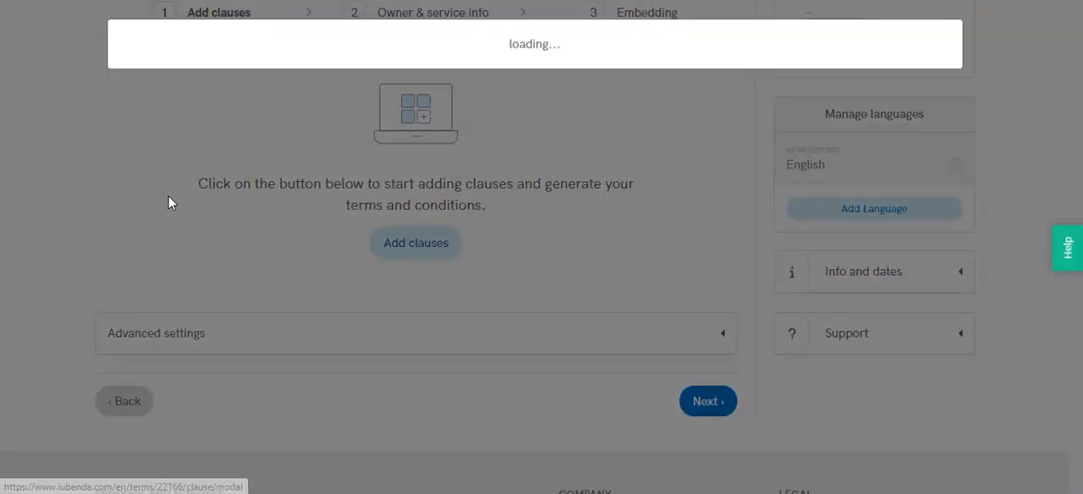
- Review the Content Rights clause explanation and dismiss it
{"action": "left_click", "coordinate": [415, 244]}
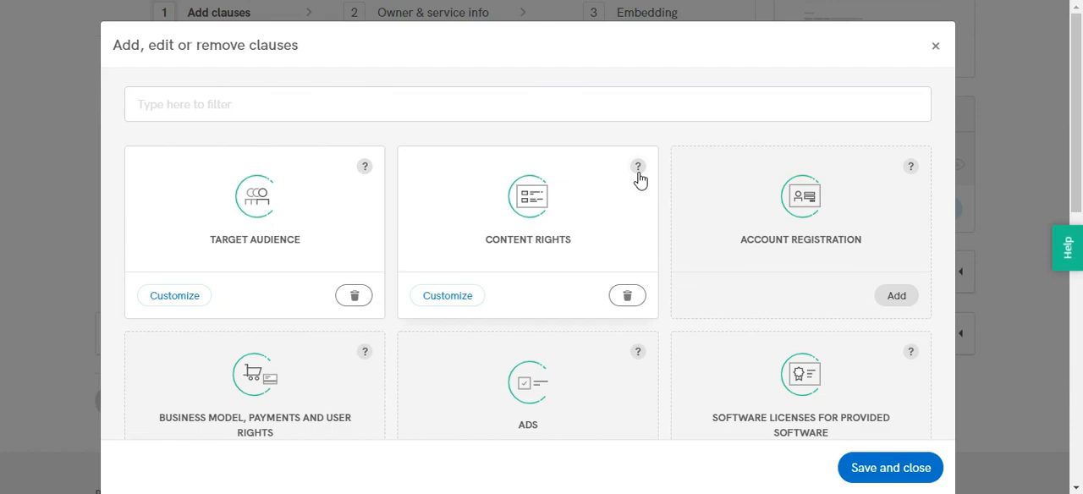
{"action": "left_click", "coordinate": [636, 165]}
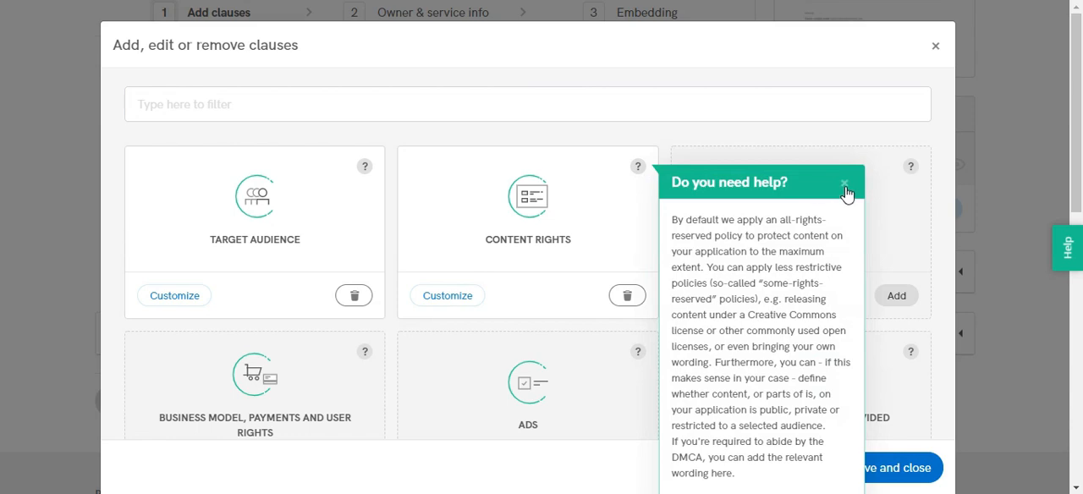
{"action": "left_click", "coordinate": [844, 184]}
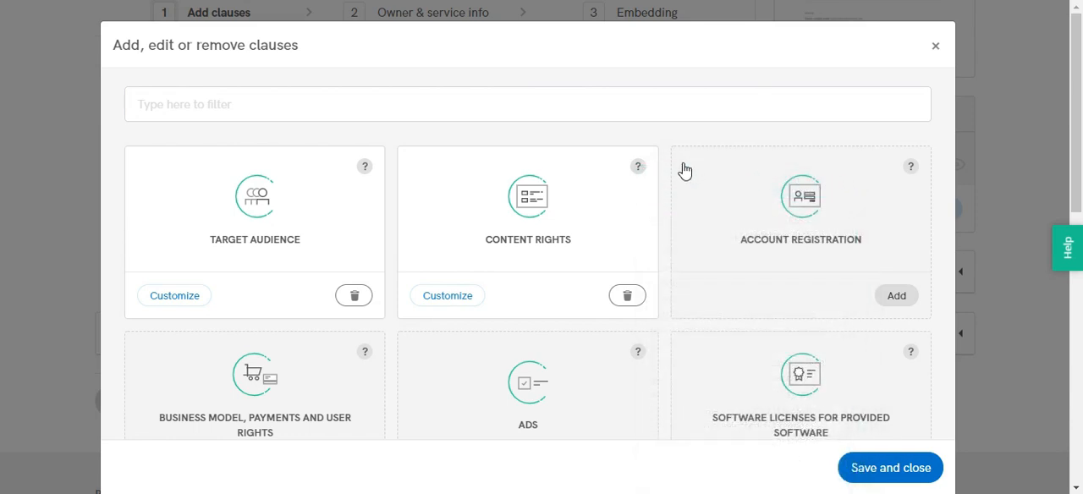
{"action": "scroll", "scroll_direction": "down", "scroll_amount": 3}
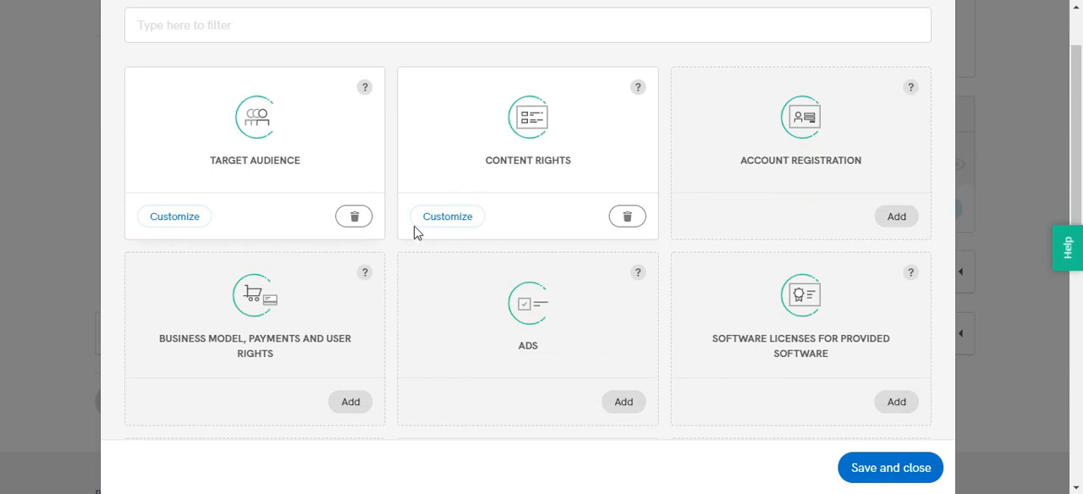
{"action": "mouse_move", "coordinate": [891, 467]}
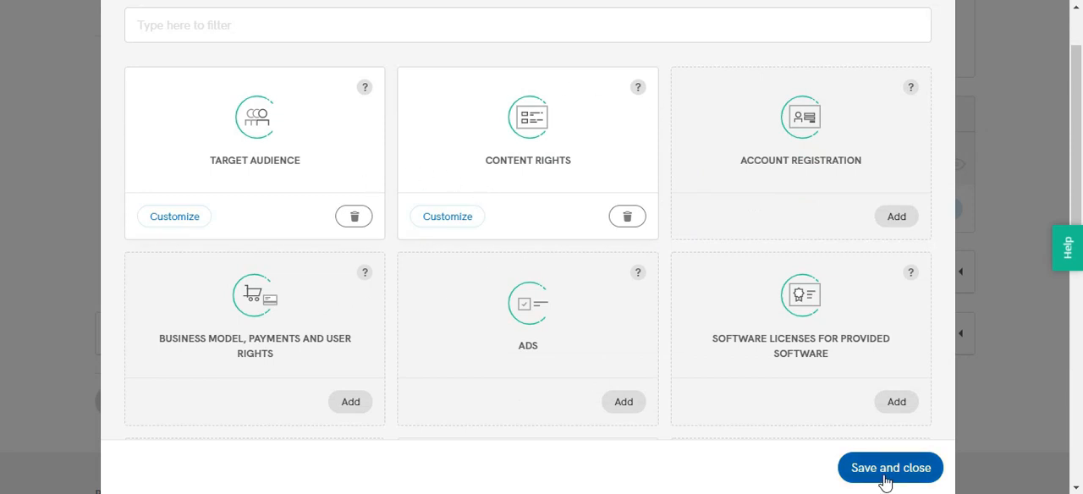
- Save the chosen clauses and continue to the owner and service info step
{"action": "left_click", "coordinate": [891, 467]}
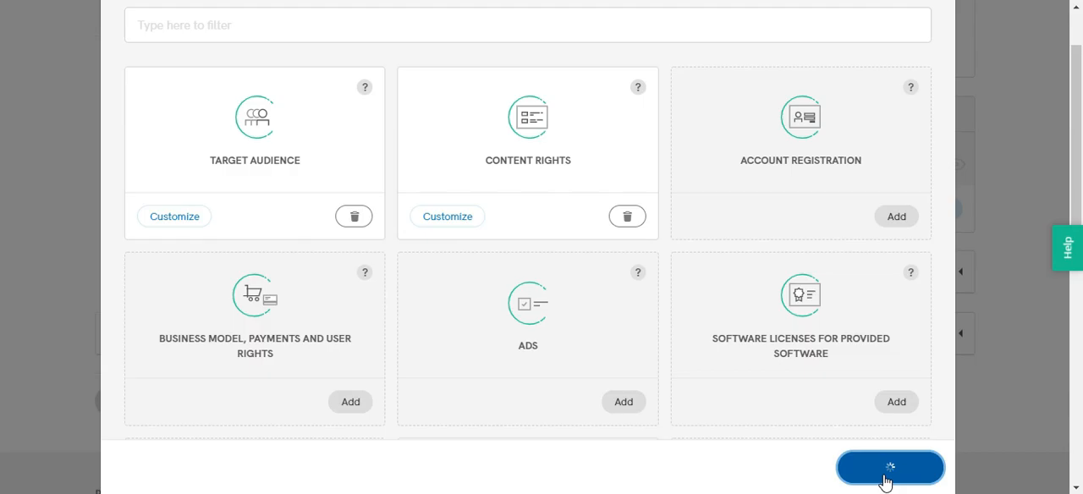
{"action": "left_click", "coordinate": [890, 467]}
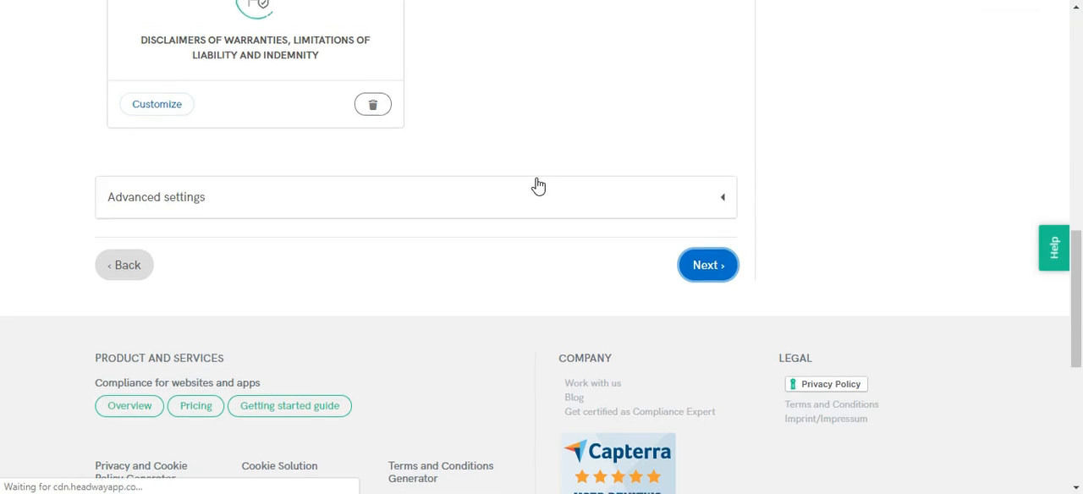
{"action": "left_click", "coordinate": [708, 264]}
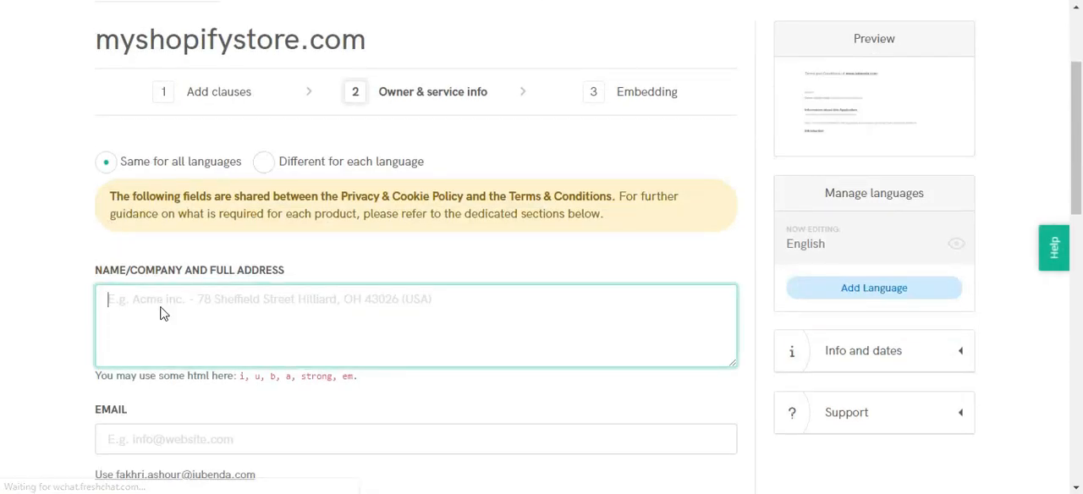
- Enter 'test' as the Name/Company and move past the owner and service info step
{"action": "type", "text": "test"}
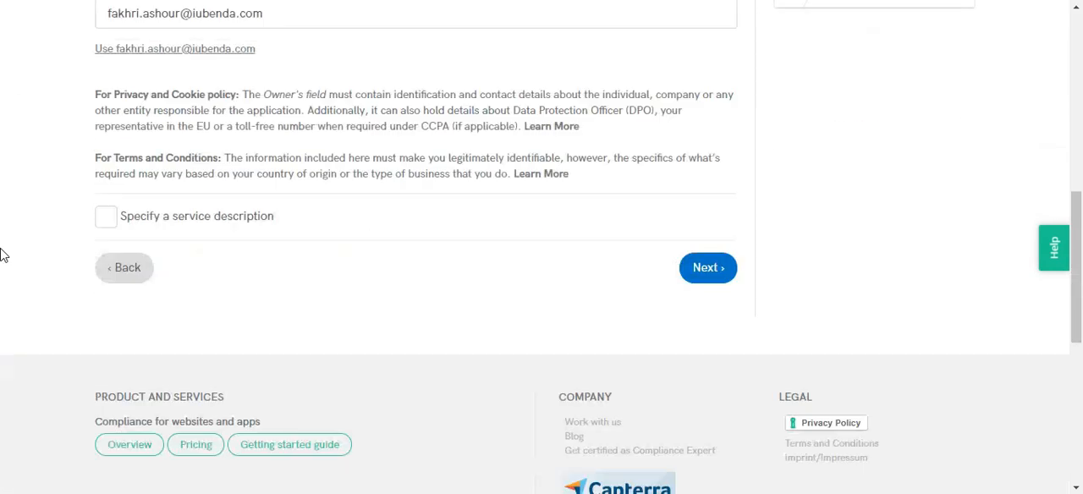
{"action": "left_click", "coordinate": [707, 267]}
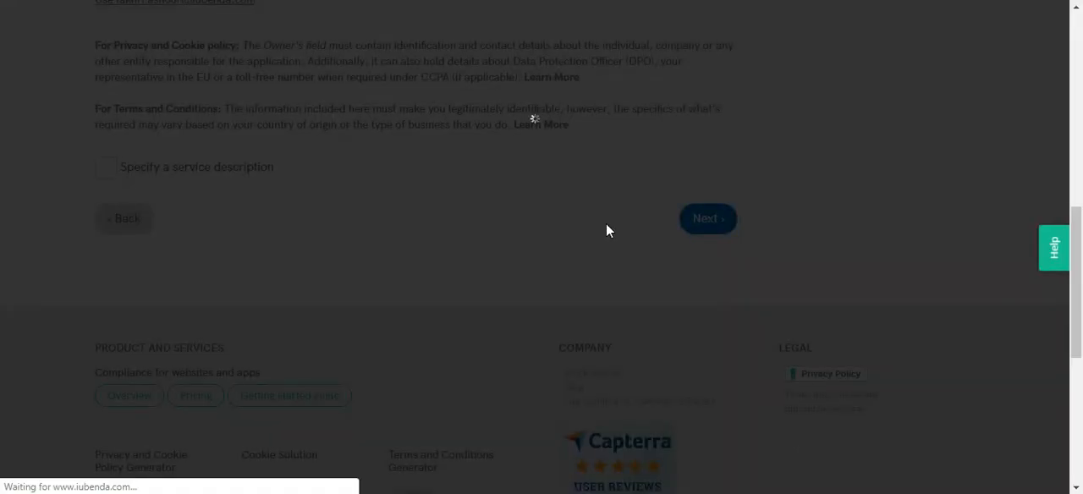
{"action": "left_click", "coordinate": [707, 218]}
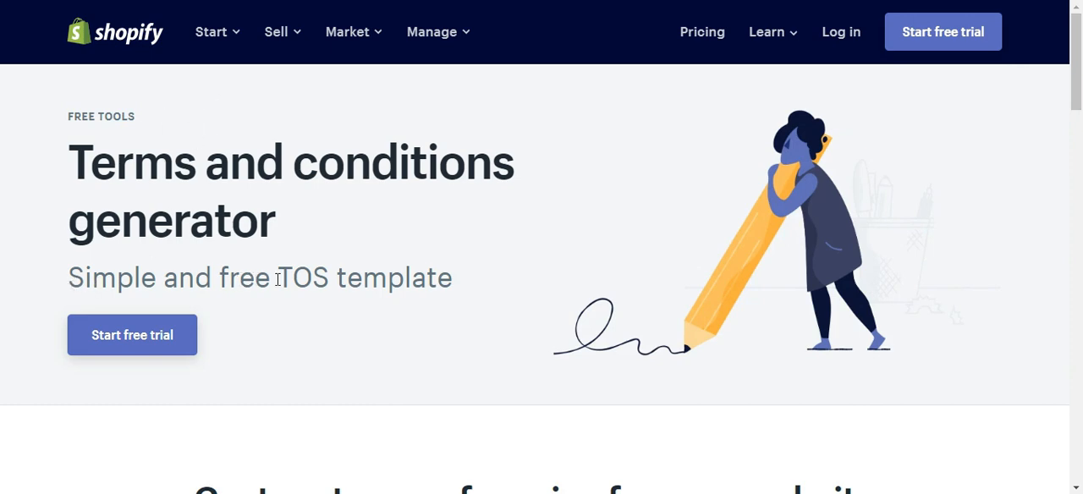
{"action": "mouse_move", "coordinate": [420, 269]}
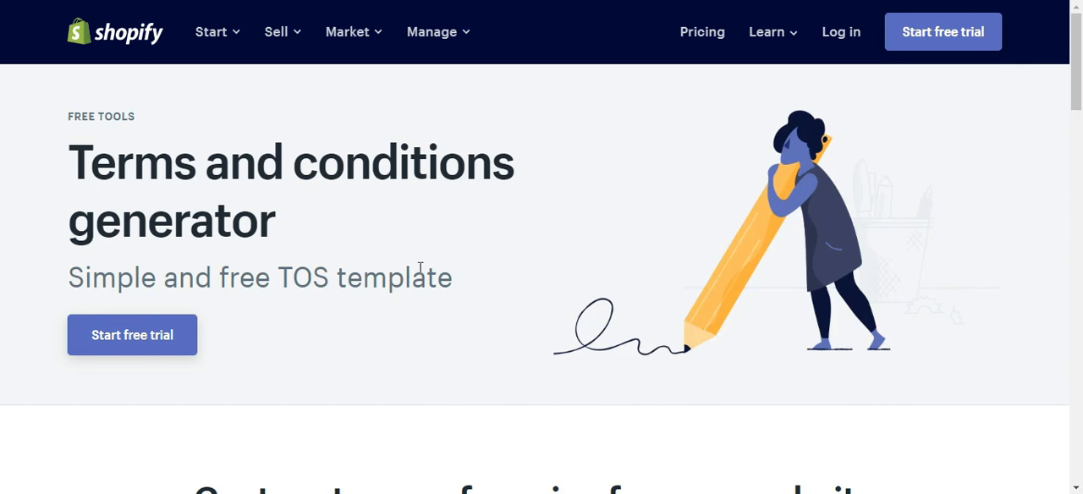
{"action": "mouse_move", "coordinate": [420, 268]}
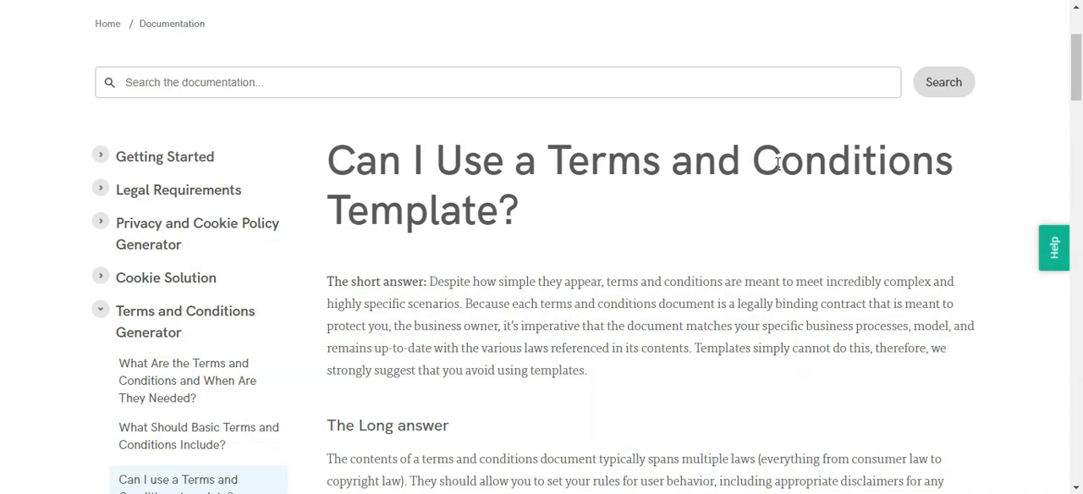
{"action": "mouse_move", "coordinate": [332, 147]}
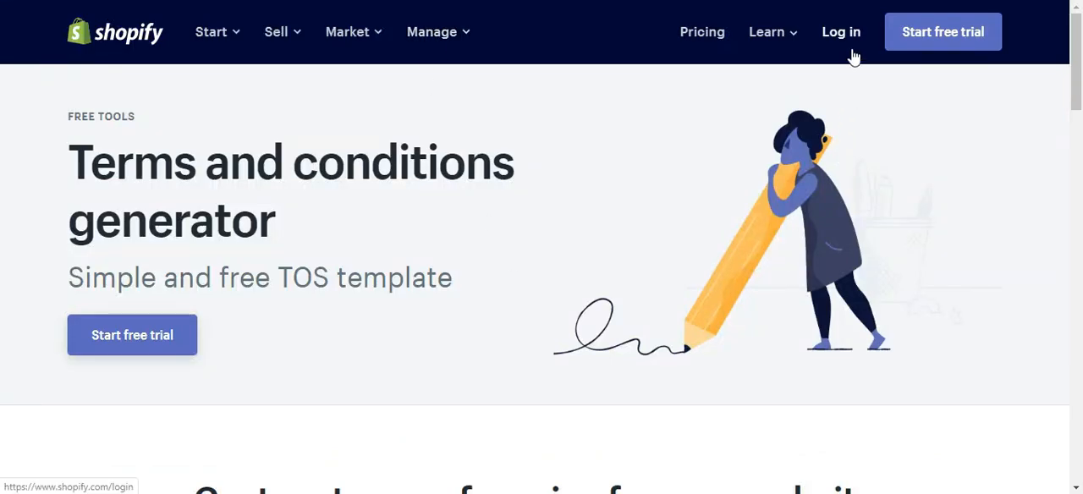
- Sign in to Shopify and open the iubendashopify store's admin home
{"action": "left_click", "coordinate": [841, 30]}
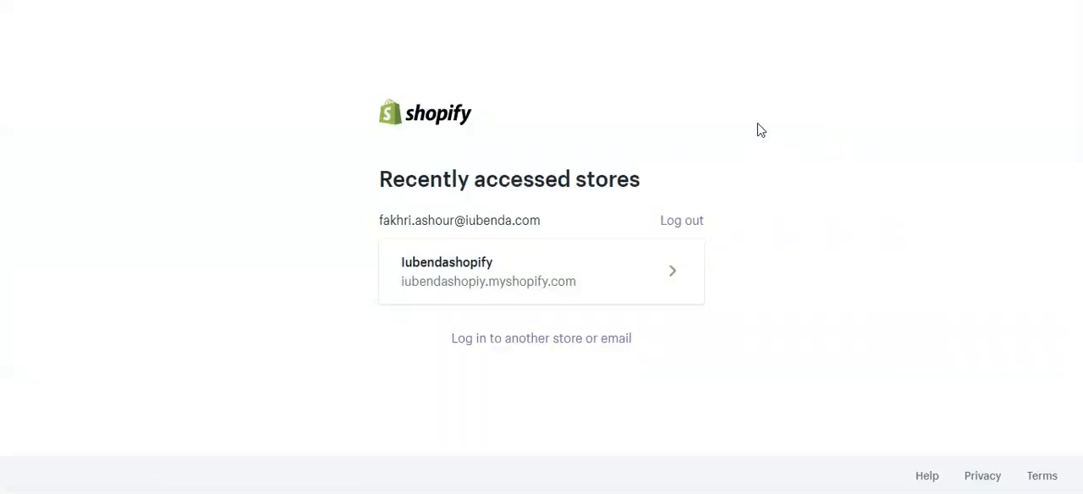
{"action": "left_click", "coordinate": [541, 271]}
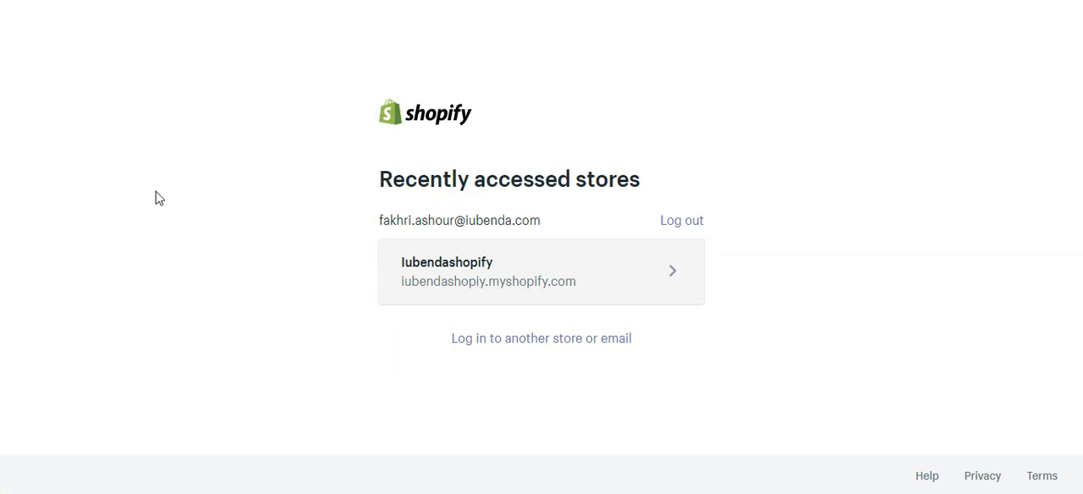
{"action": "left_click", "coordinate": [542, 271]}
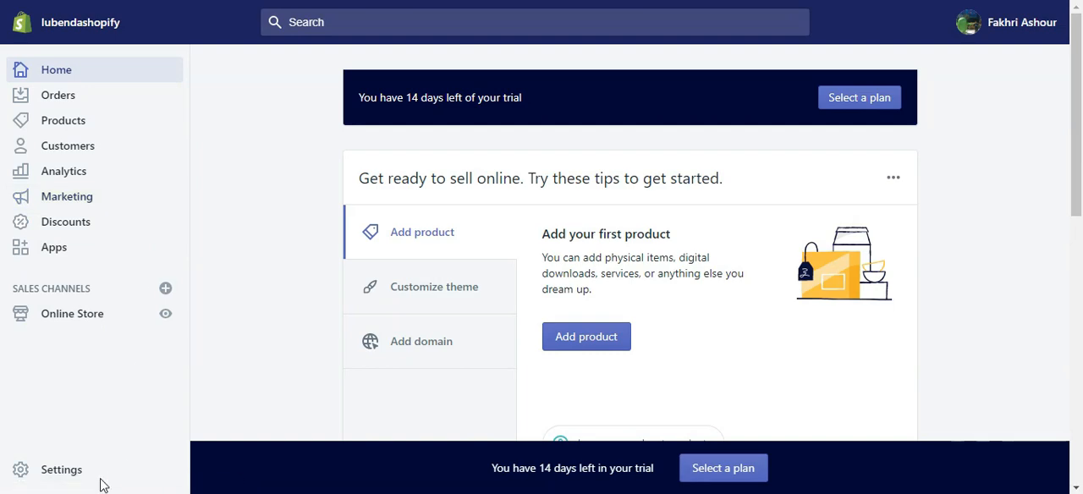
- Go to the store's Legal settings, showing the empty Terms of service field
{"action": "left_click", "coordinate": [61, 471]}
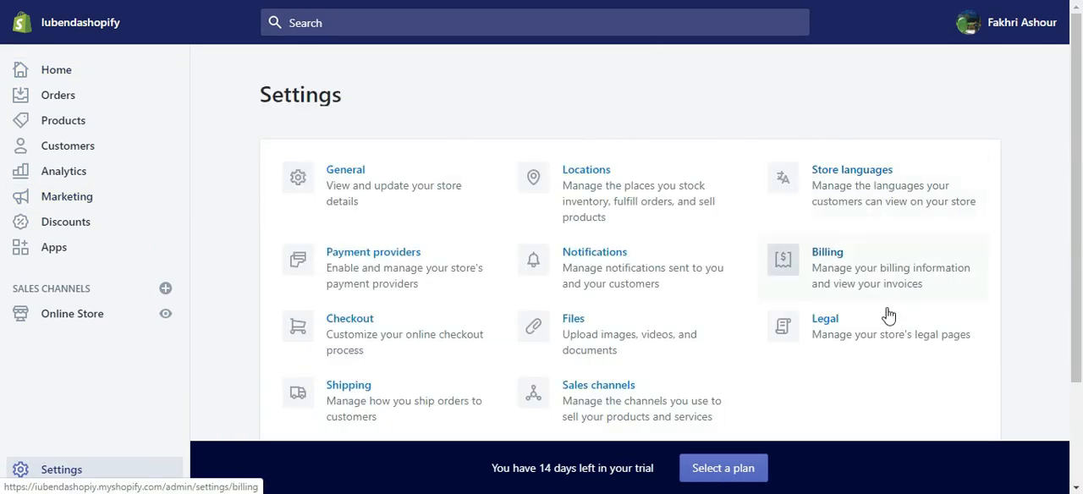
{"action": "left_click", "coordinate": [824, 318]}
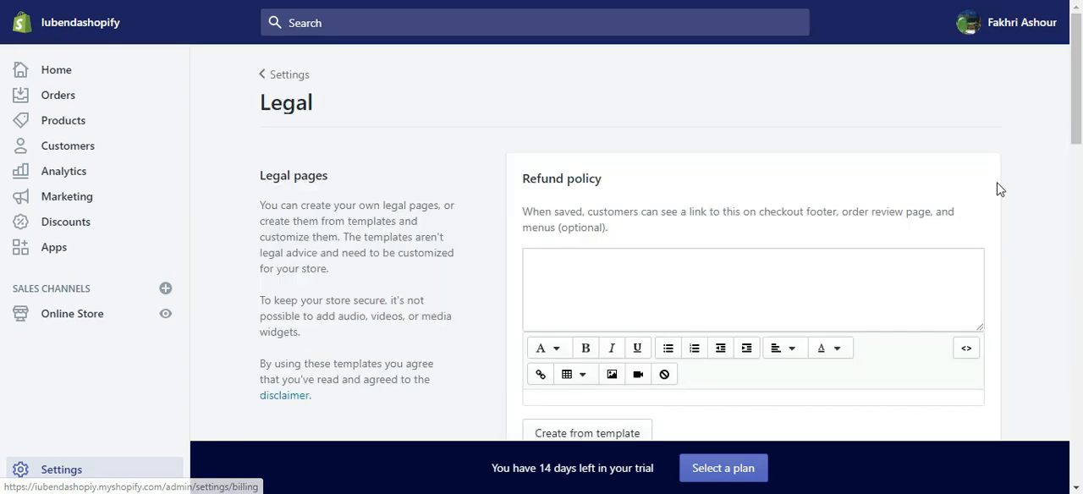
{"action": "scroll", "scroll_direction": "down", "scroll_amount": 3}
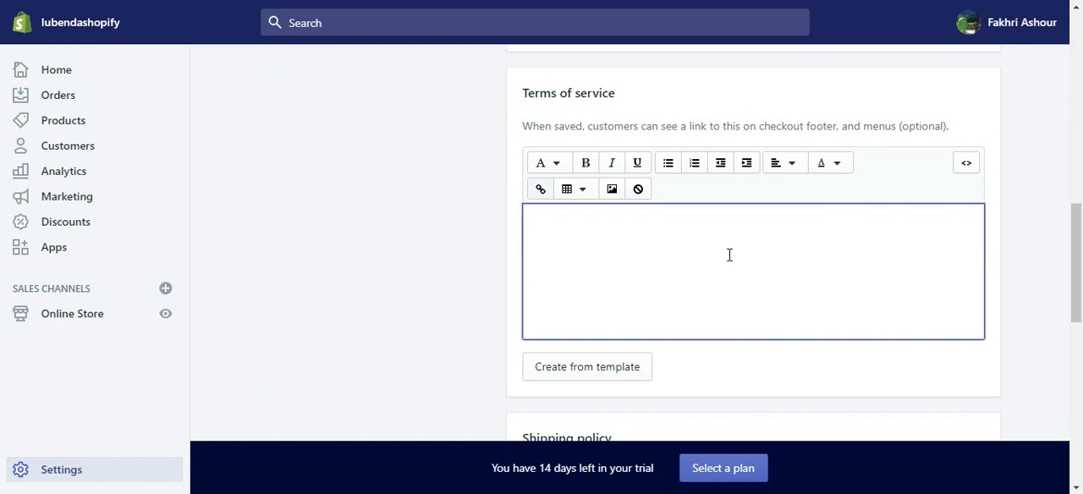
- Paste the iubenda terms into the Terms of service field and save the legal pages
{"action": "left_click", "coordinate": [585, 366]}
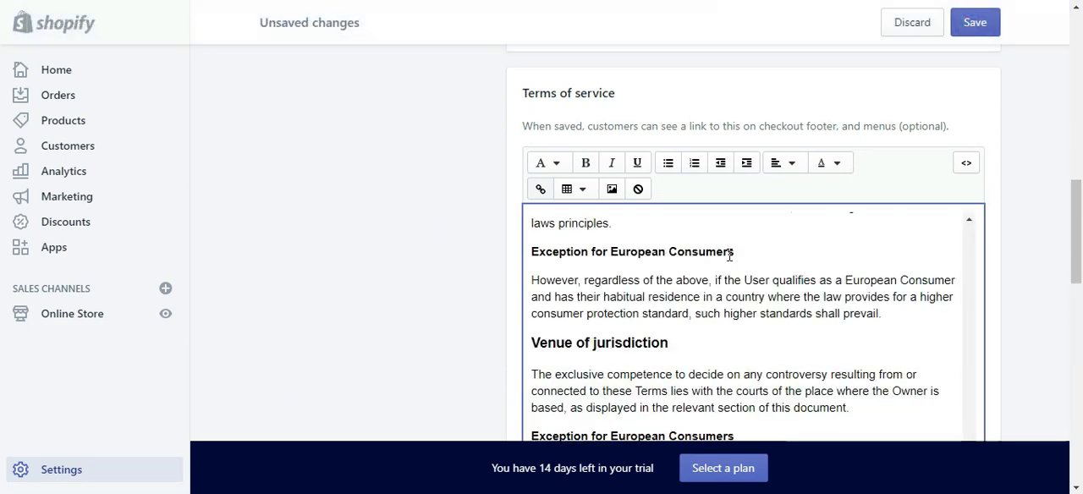
{"action": "scroll", "scroll_direction": "down", "scroll_amount": 3}
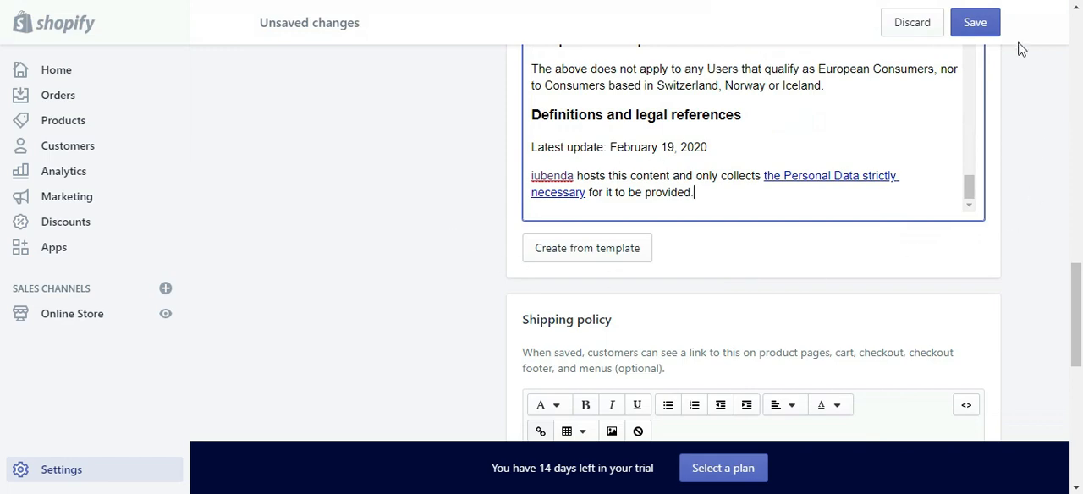
{"action": "left_click", "coordinate": [975, 22]}
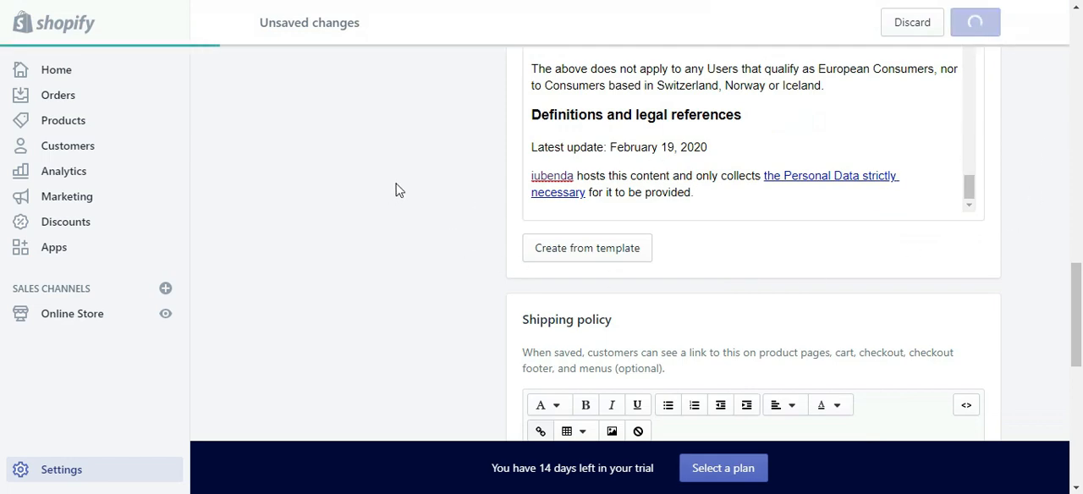